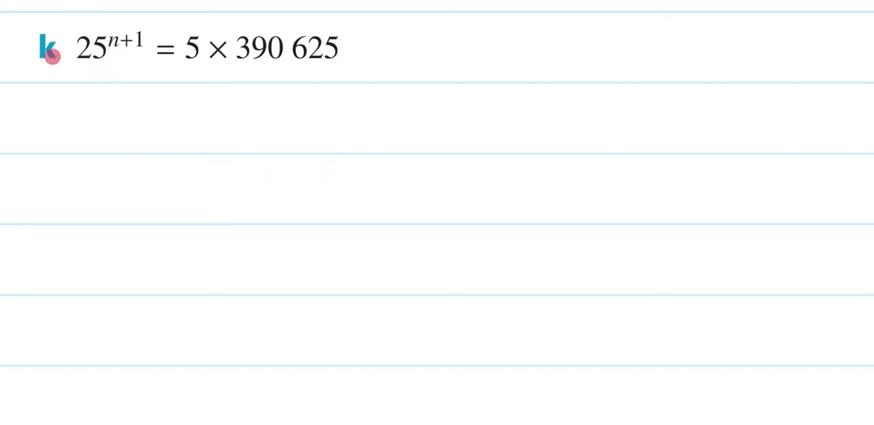
mouse_move(194, 52)
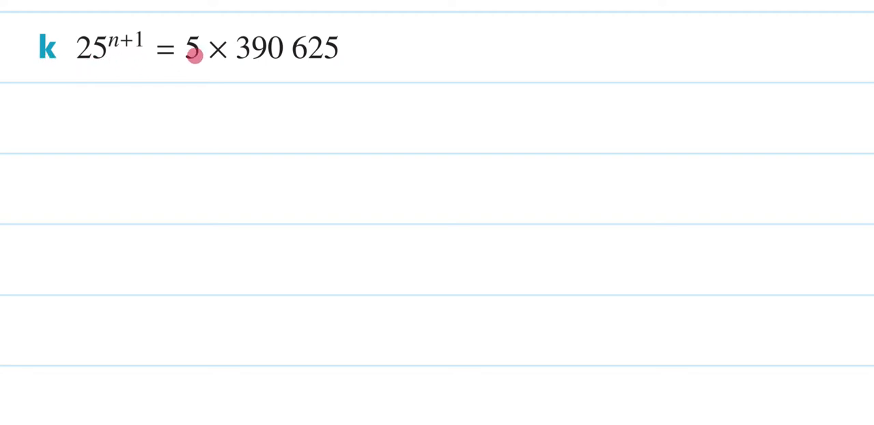
mouse_move(326, 58)
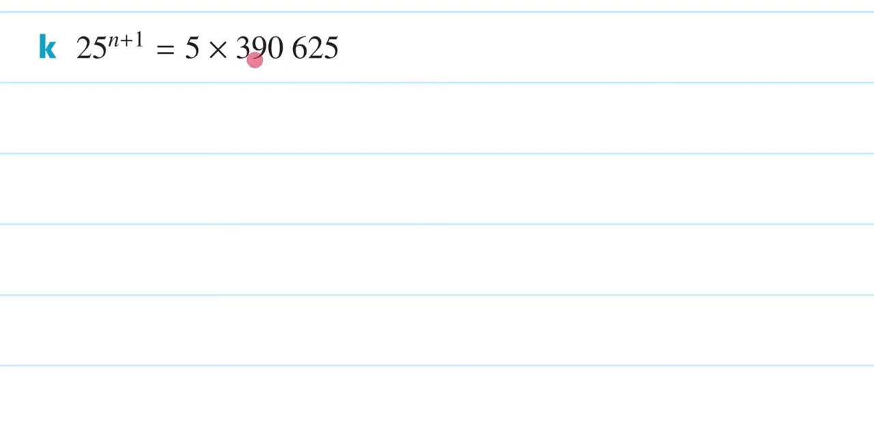
mouse_move(329, 66)
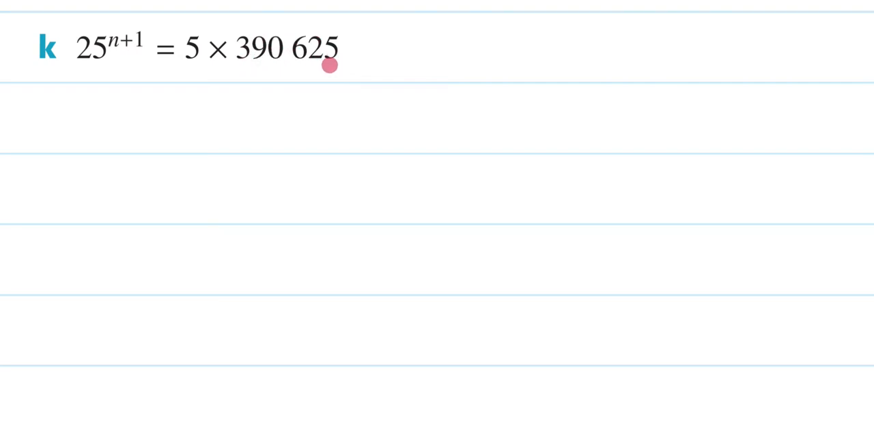
mouse_move(325, 73)
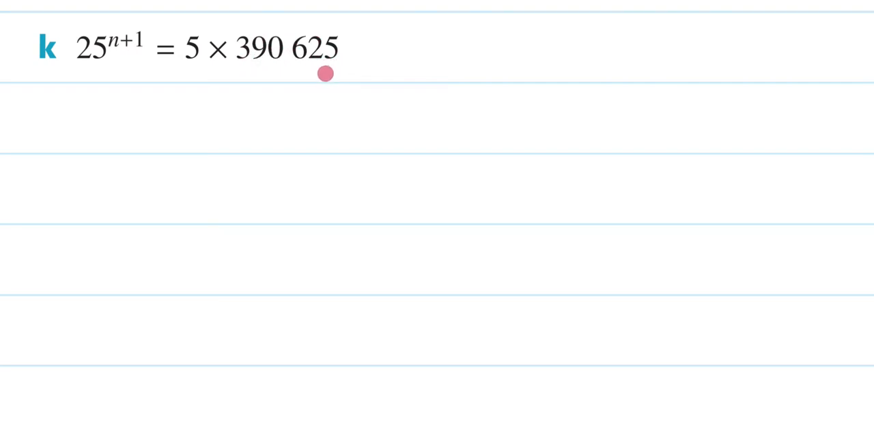
mouse_move(82, 119)
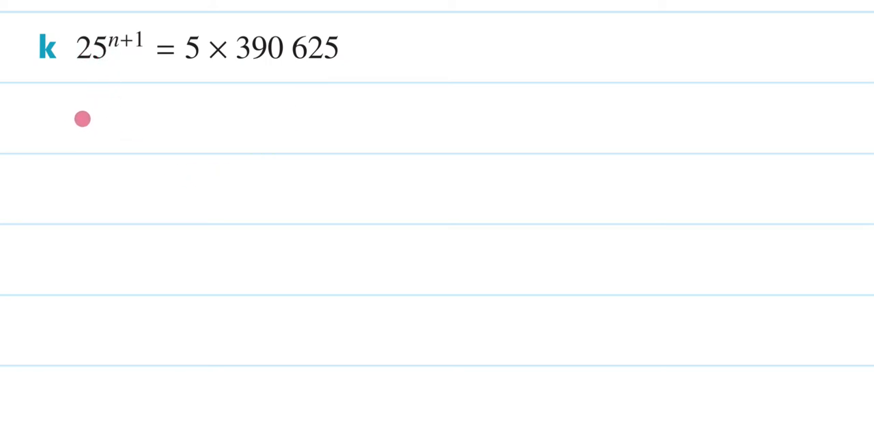
Handwrite (5²)^(n+1) = 5¹ × 5⁸ on the line below the equation
text(5²))
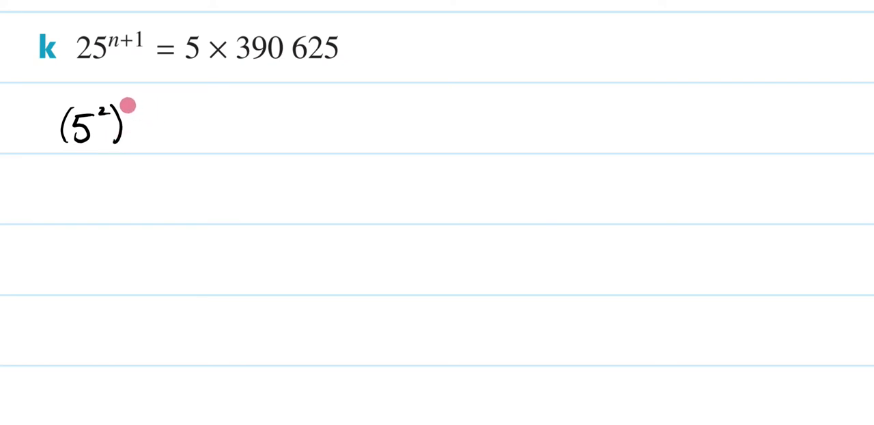
text(n+1 = 5^1 x -)
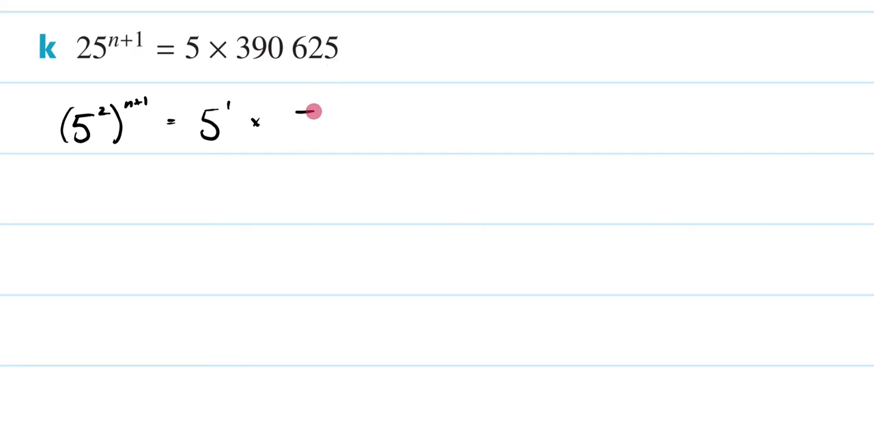
mouse_move(328, 112)
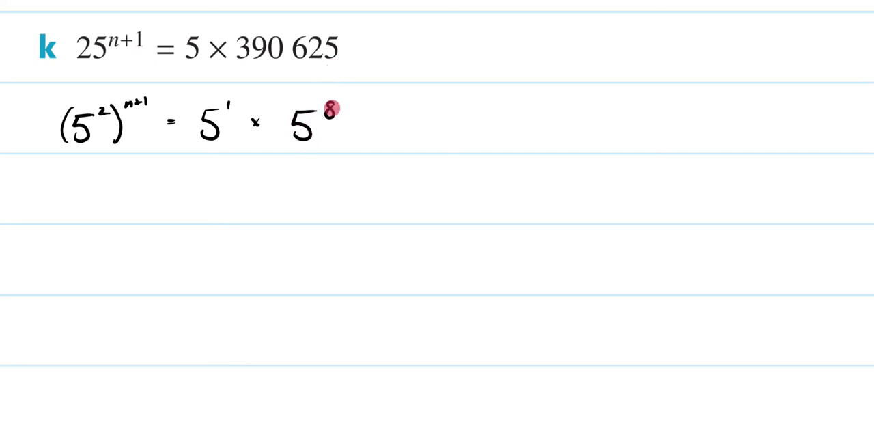
mouse_move(320, 127)
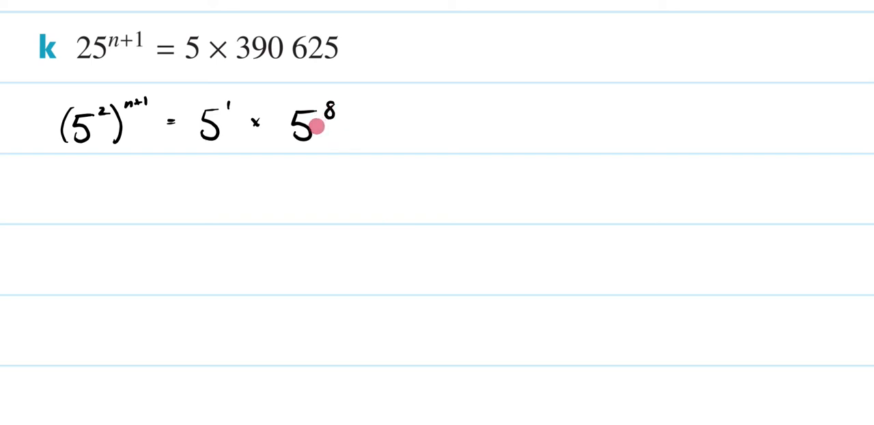
mouse_move(265, 73)
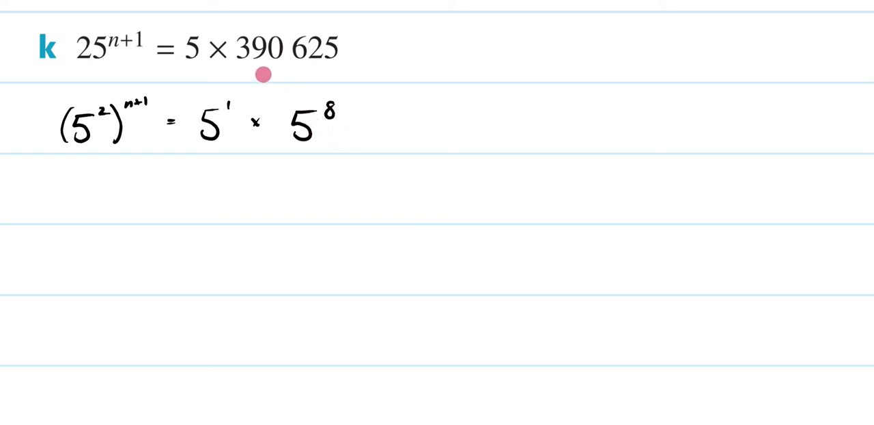
mouse_move(294, 80)
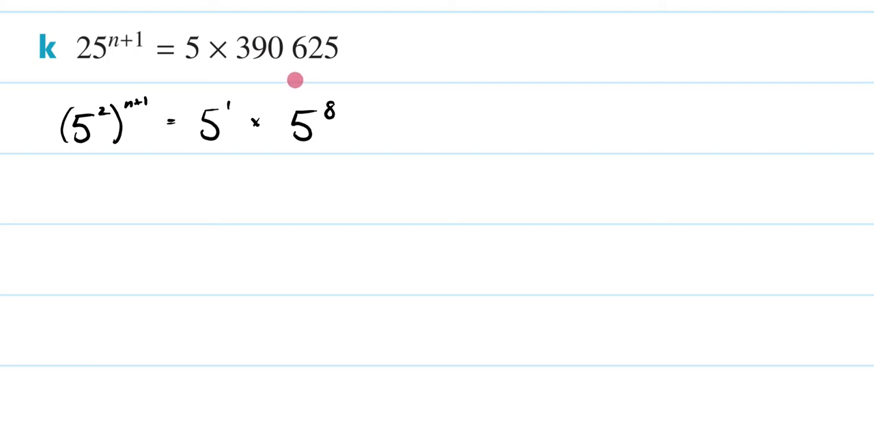
mouse_move(295, 88)
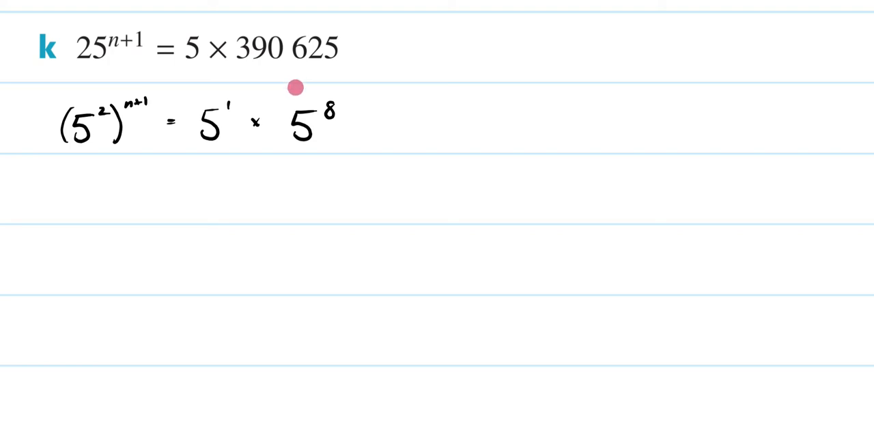
mouse_move(106, 172)
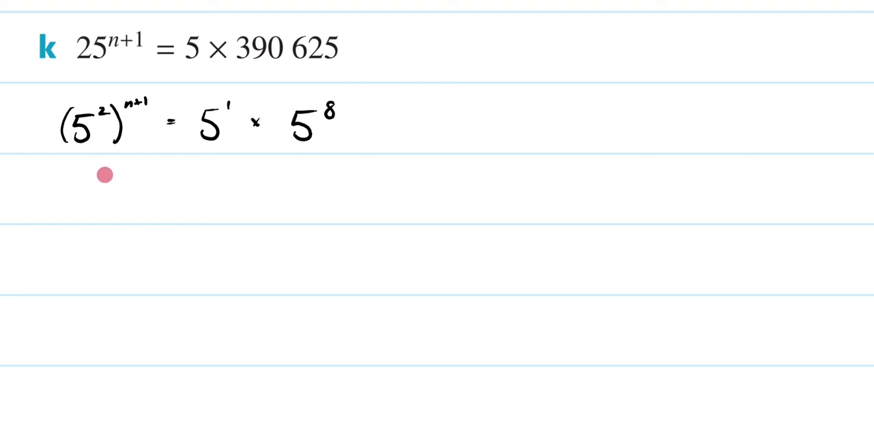
mouse_move(97, 66)
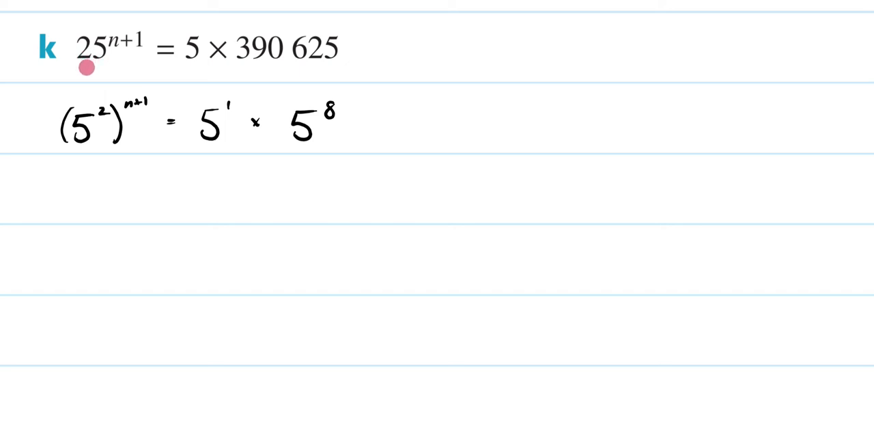
mouse_move(196, 48)
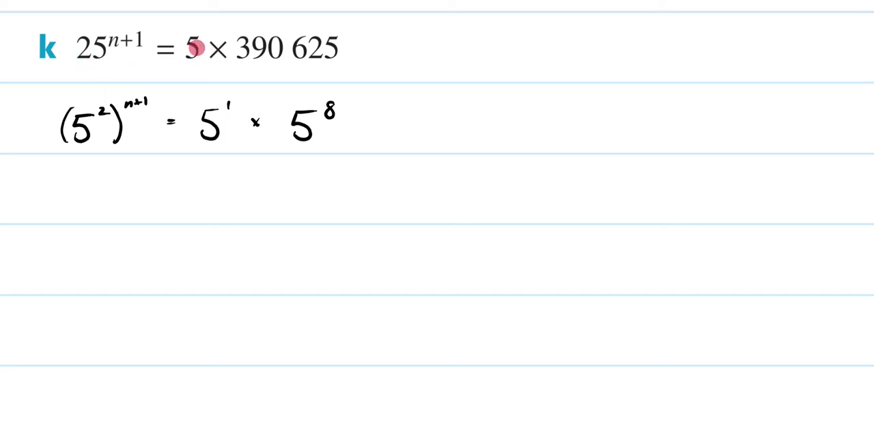
mouse_move(309, 53)
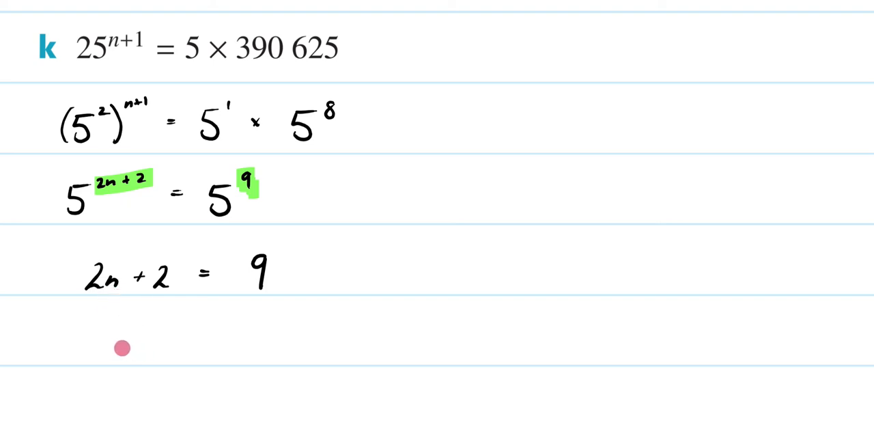
mouse_move(104, 344)
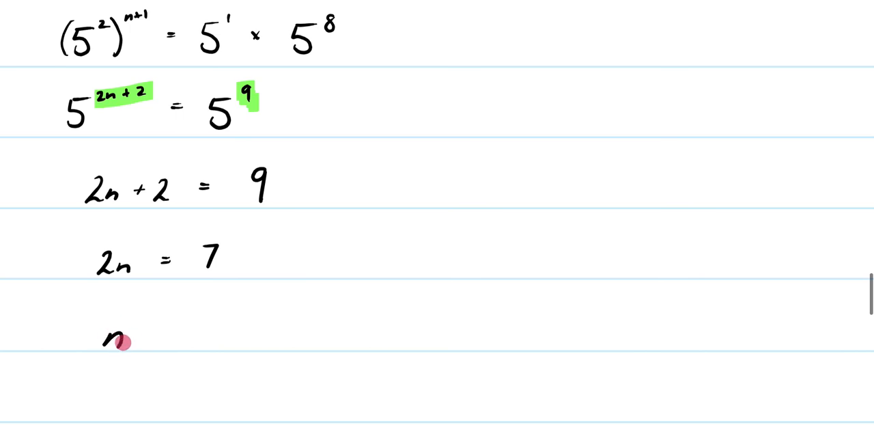
Handwrite 2n = 7 and begin n = 7/ underneath
drag(120, 341, 205, 317)
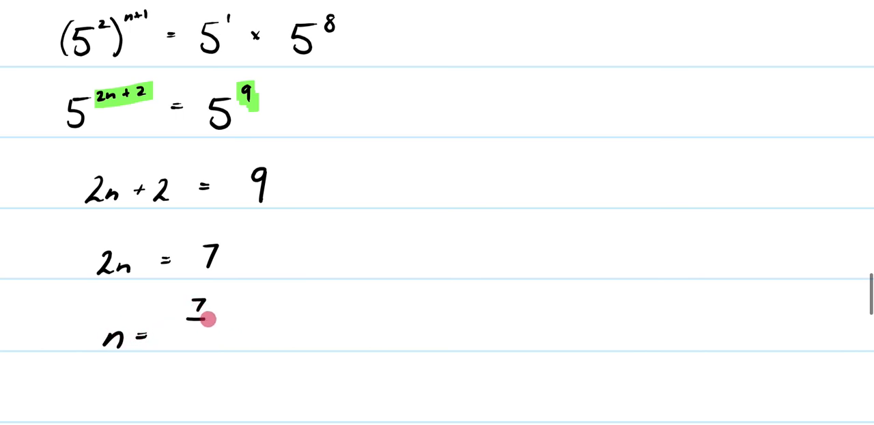